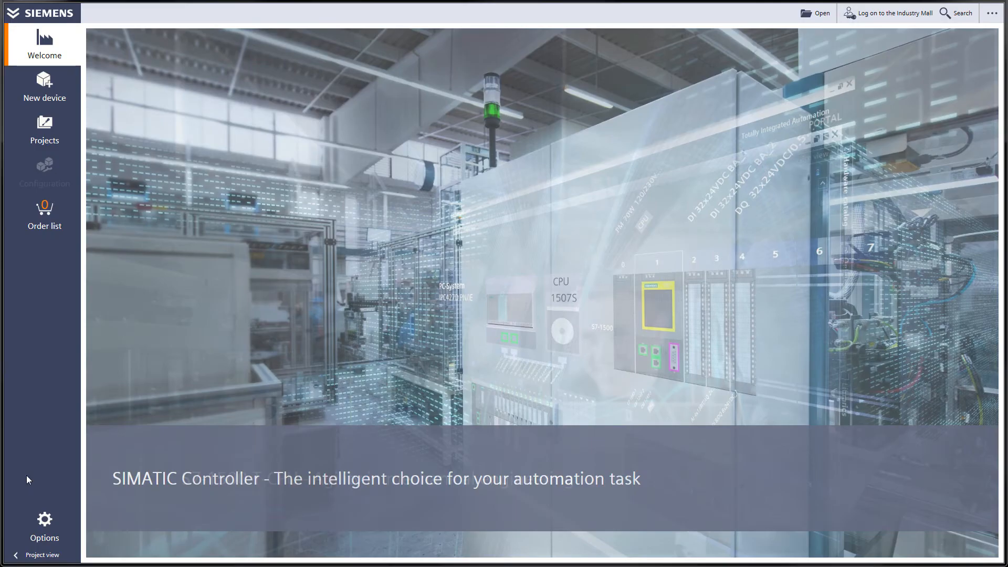
Open the New device catalog listing SITOP and LOGO!POWER power supply units.
click(44, 86)
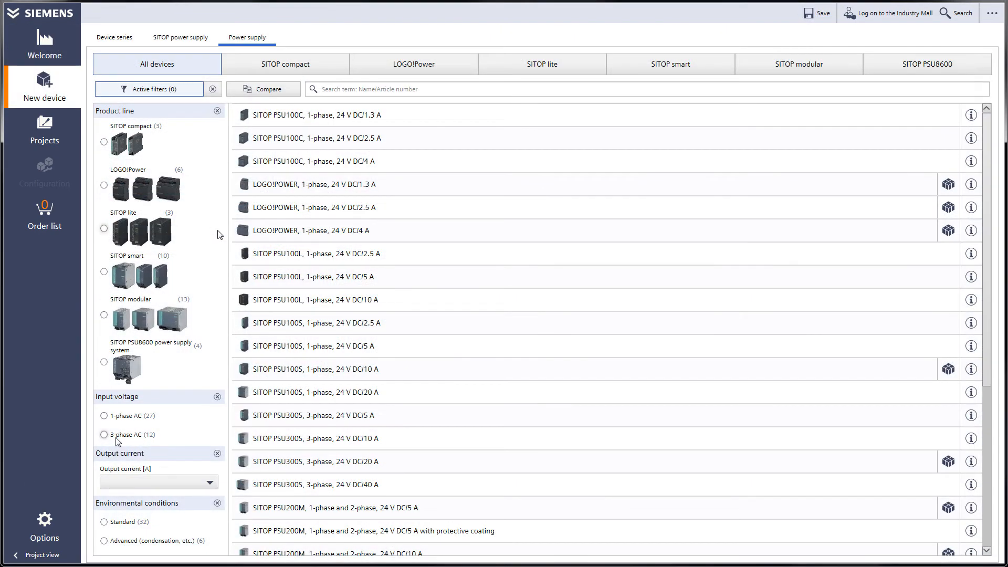